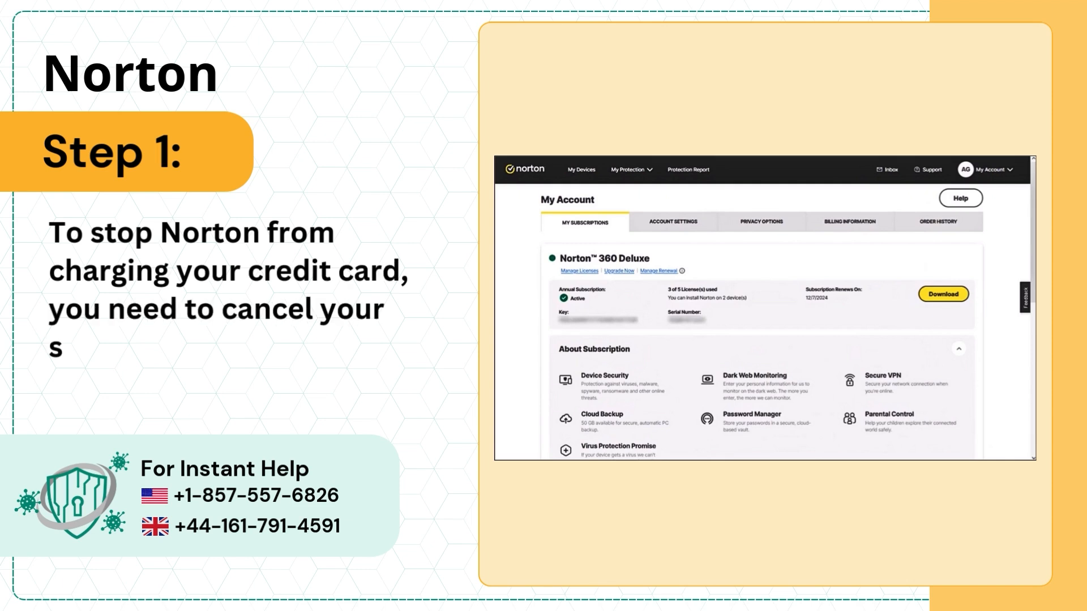
Open My Subscriptions and choose Manage Renewal for Norton 360 Deluxe.
type("ubscription; to do this, log into your Nort")
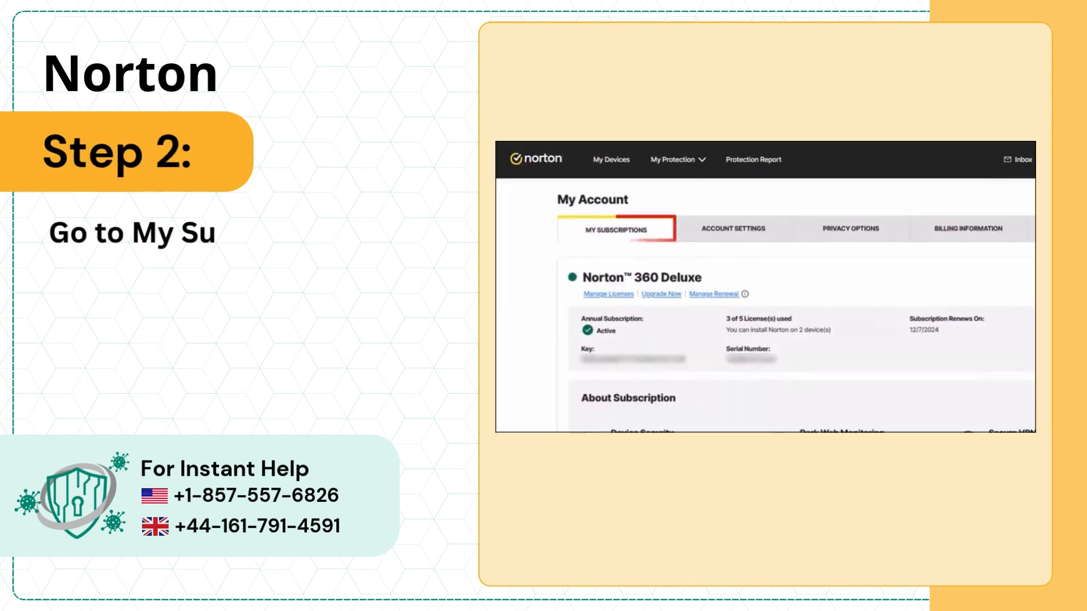
left_click(613, 228)
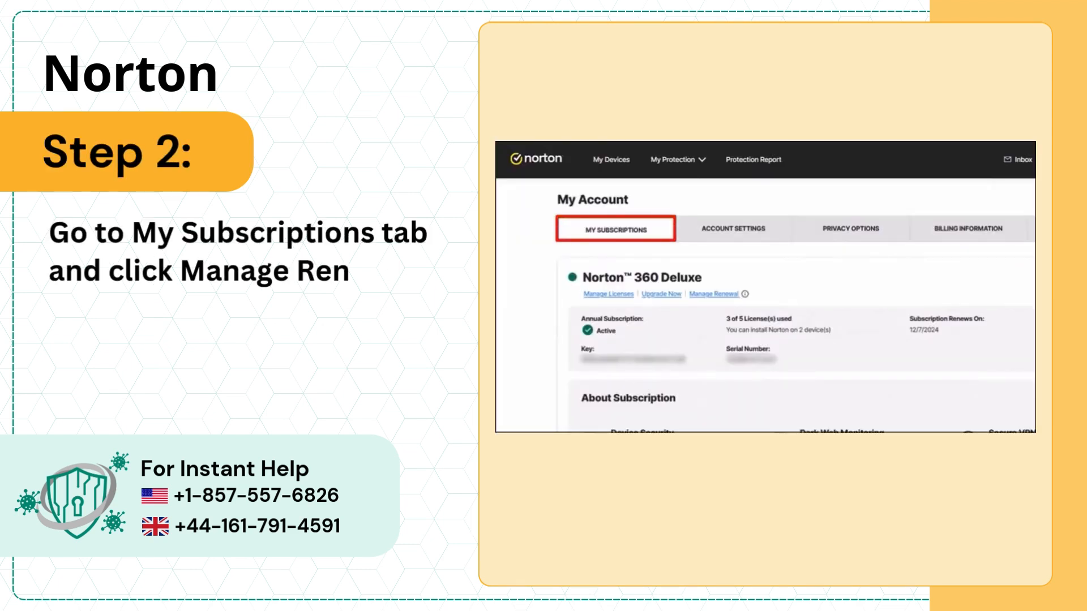
left_click(712, 295)
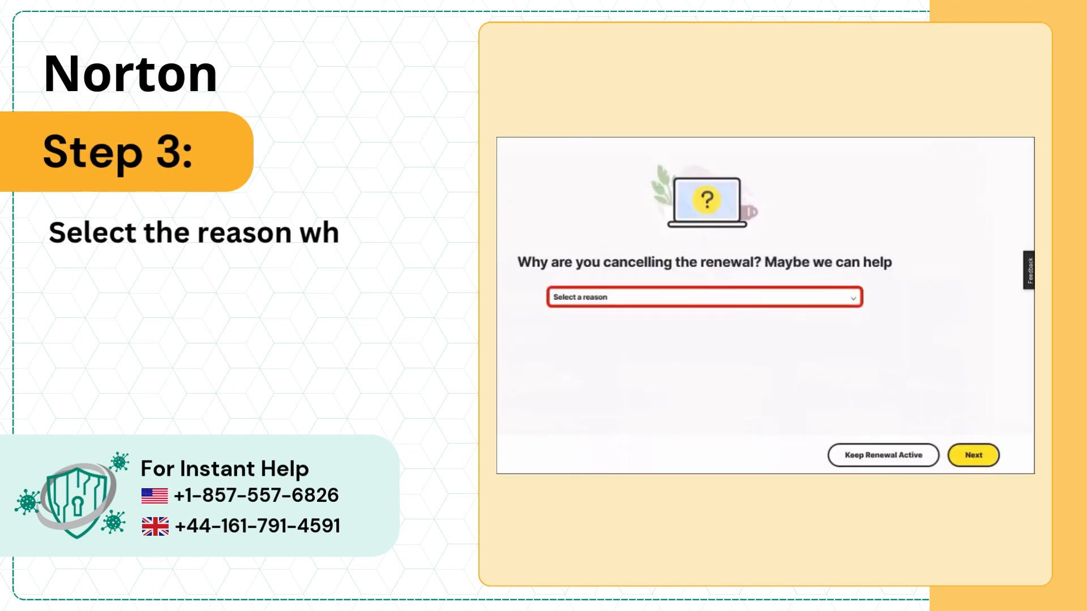
Pick a cancellation reason, decline the 20% discount, confirm cancelling auto-renewal, and return to My Subscriptions.
left_click(701, 296)
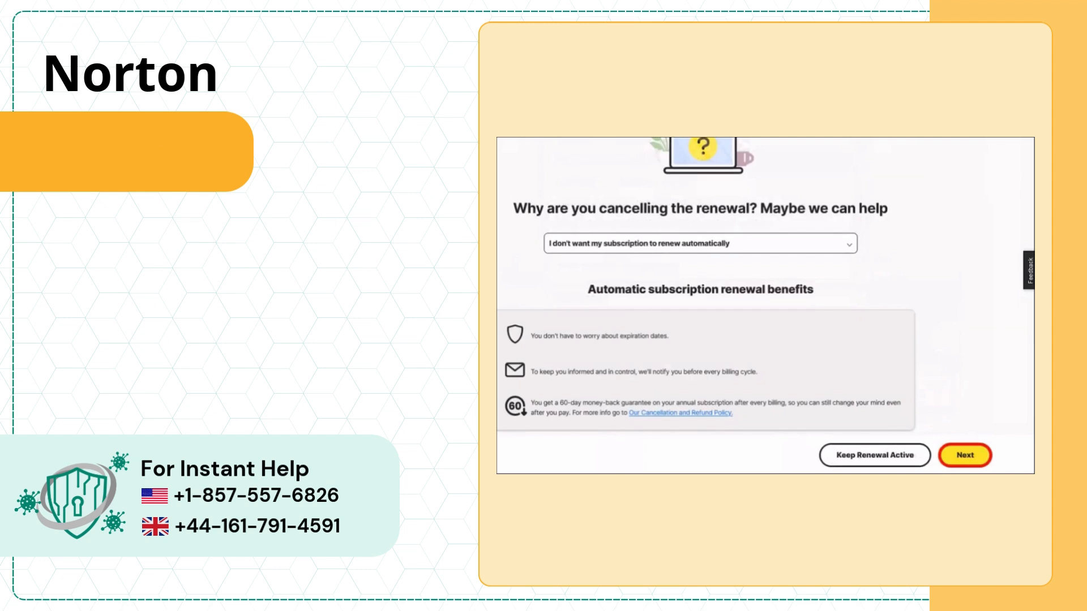
left_click(963, 456)
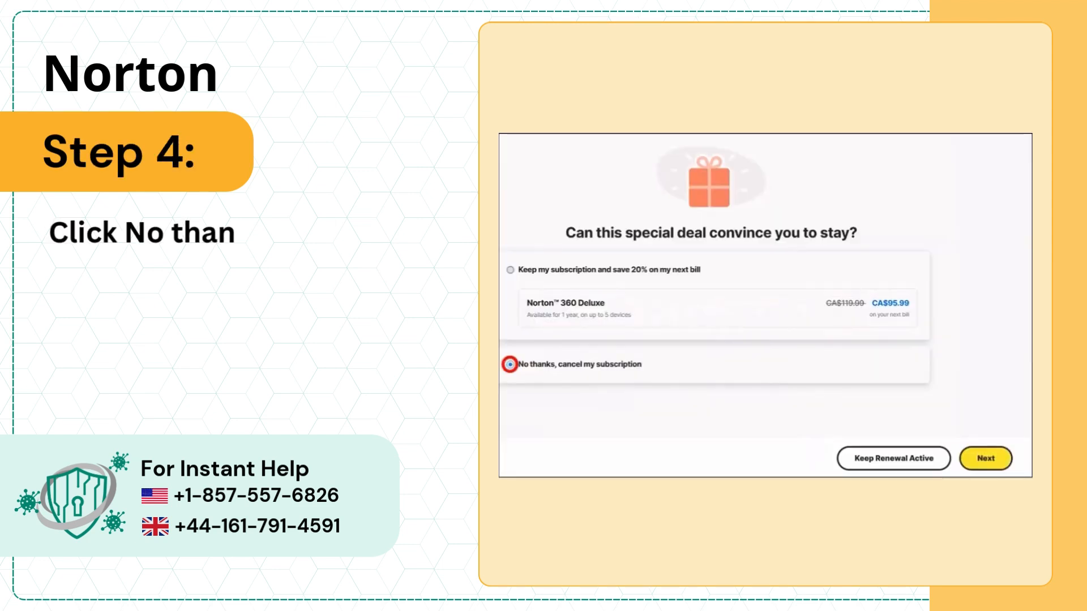
left_click(511, 365)
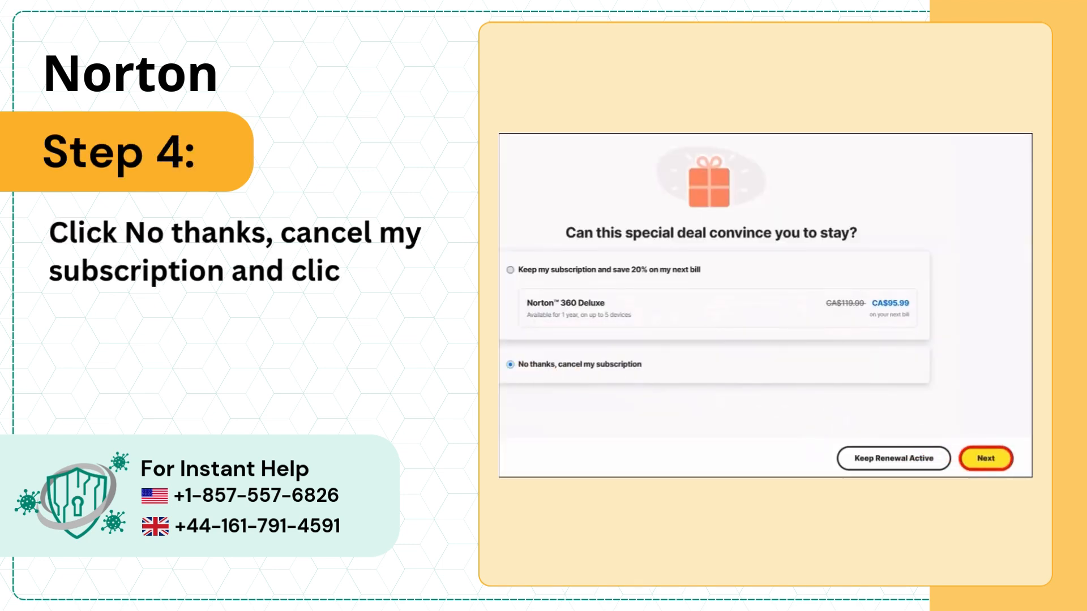
left_click(985, 459)
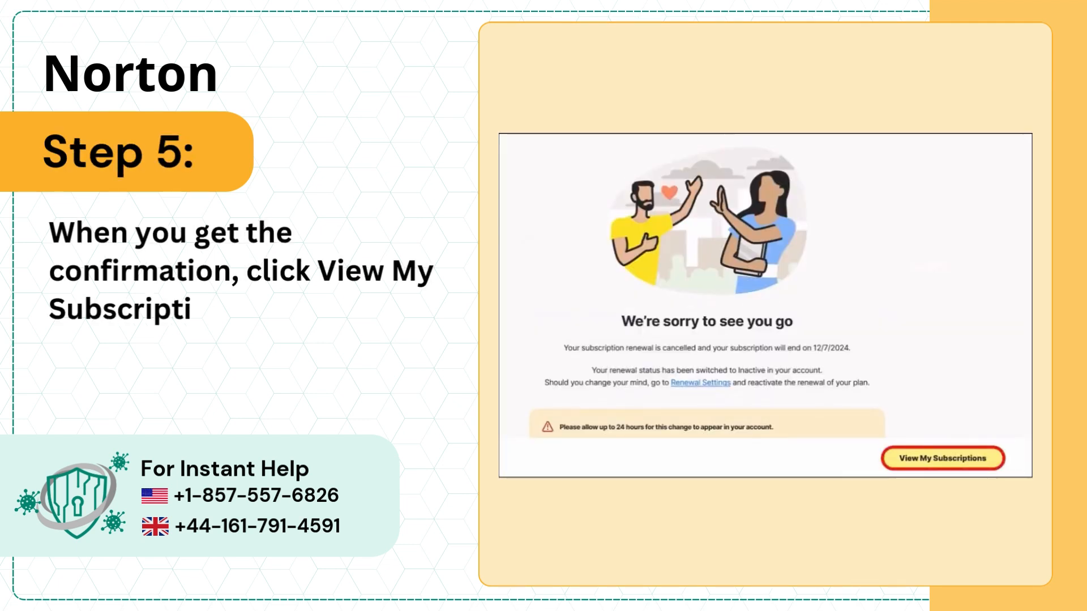
left_click(943, 458)
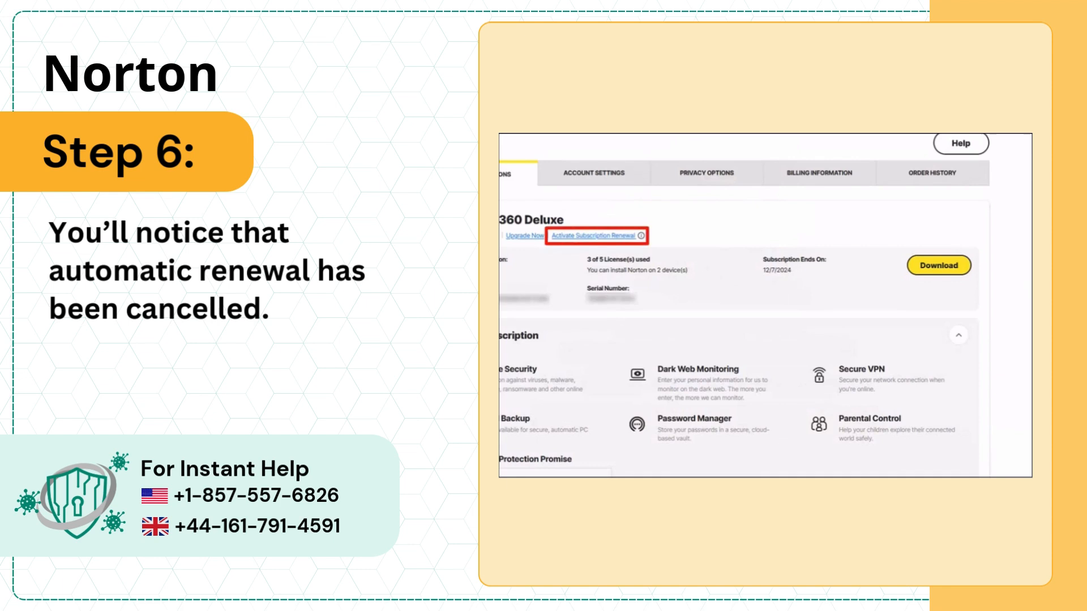
Go to Billing Information and request deletion of the saved Mastercard details.
left_click(822, 172)
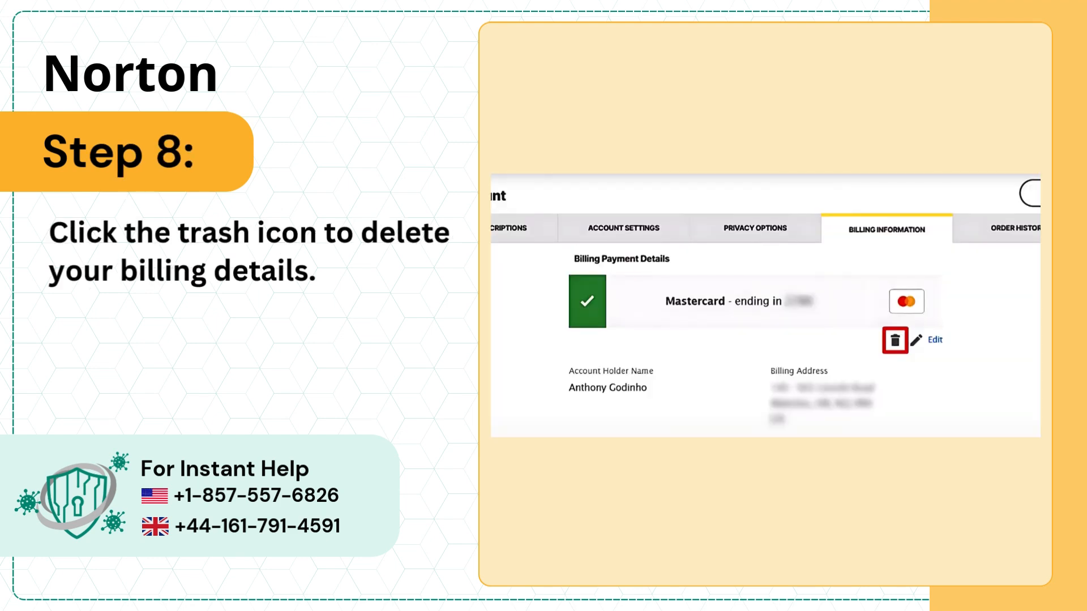
left_click(894, 339)
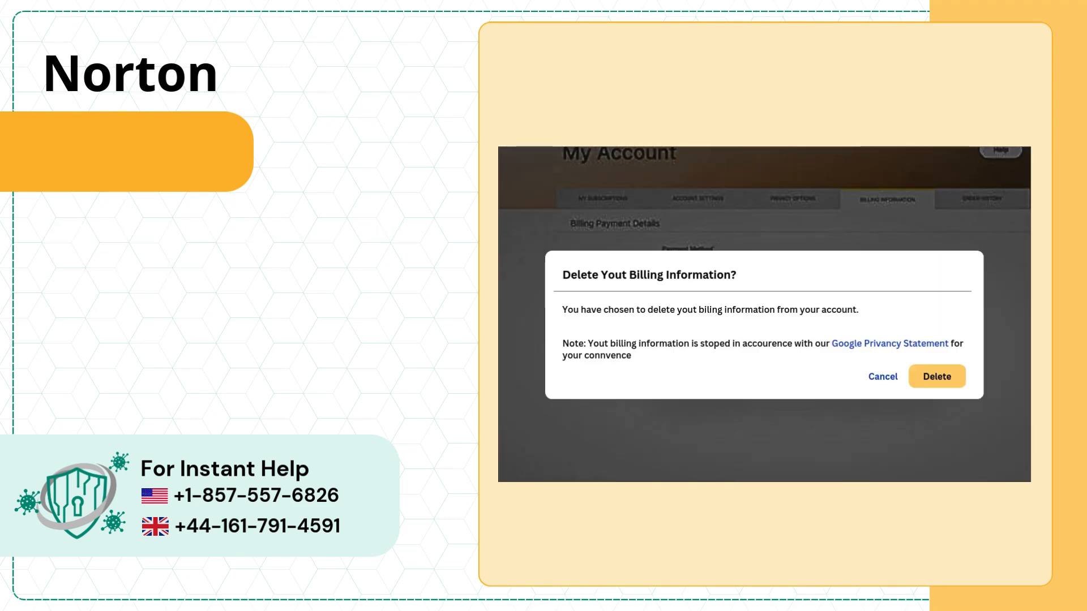
Confirm deleting the billing details and view the Subscription Renewal Cancellation email.
left_click(936, 375)
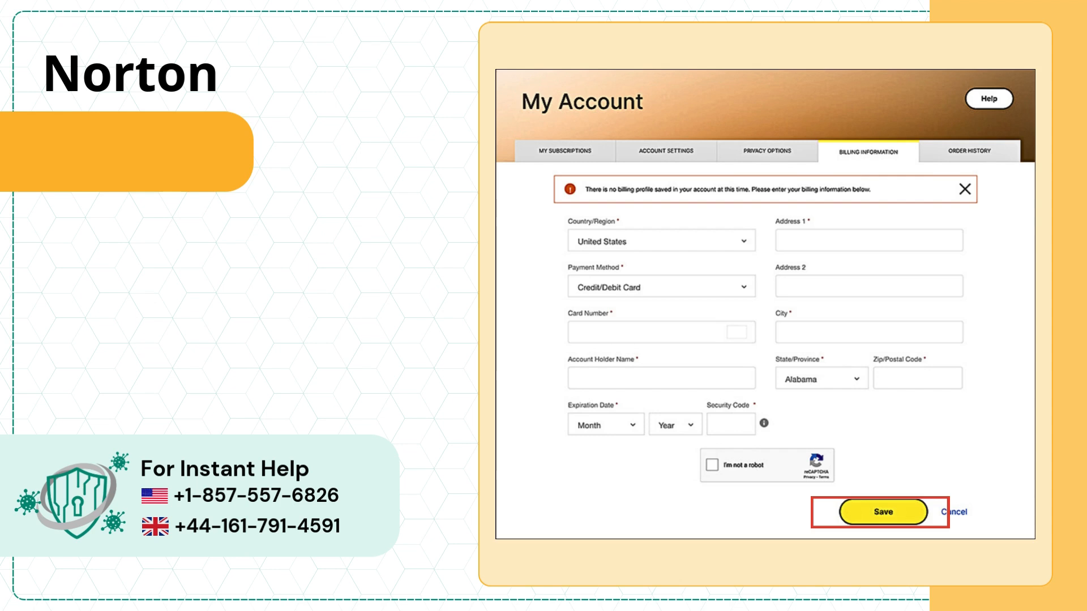
left_click(880, 511)
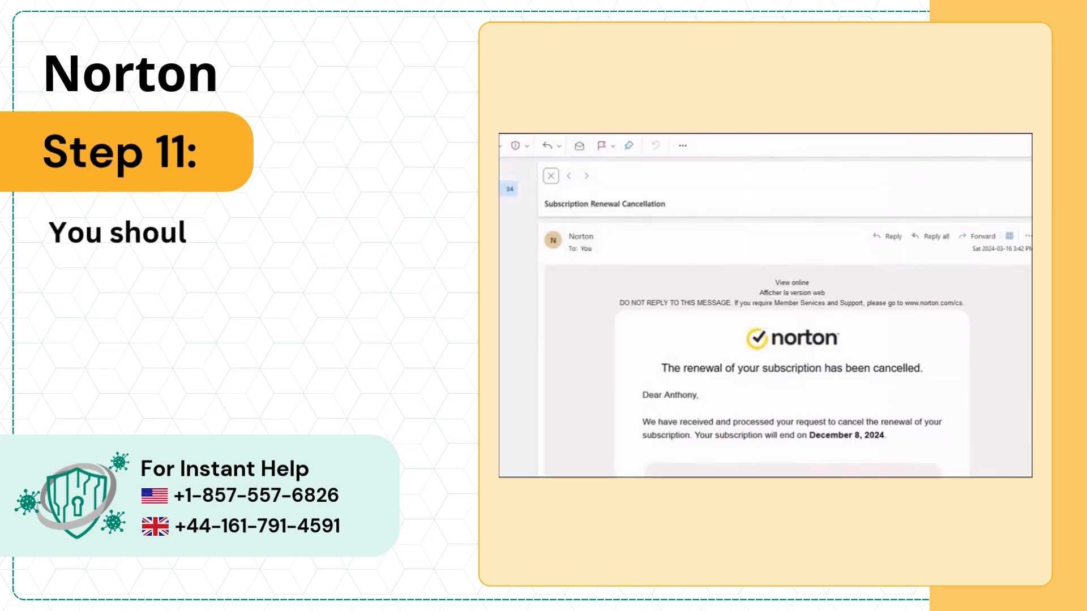